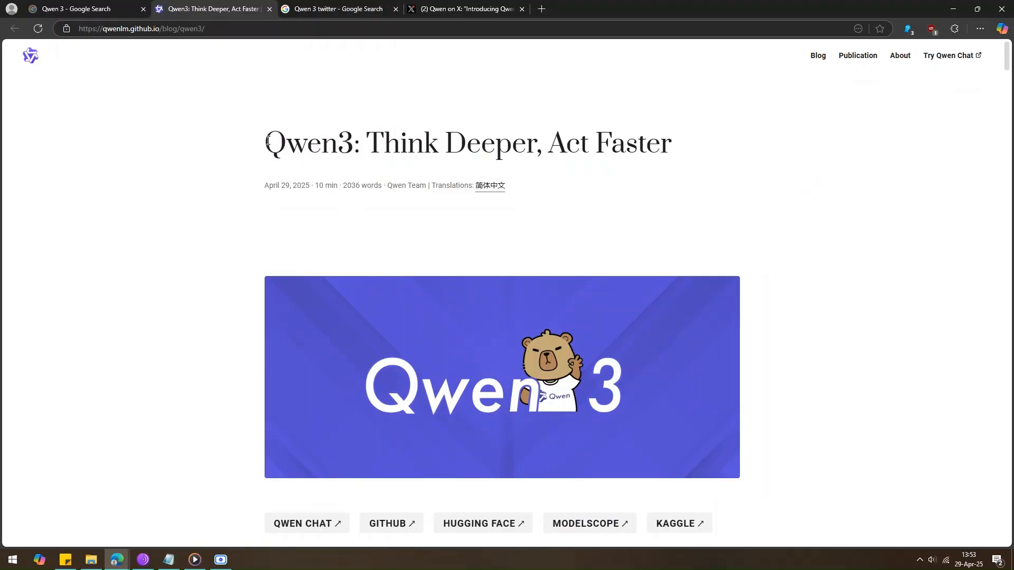
# Scroll to the Introduction and briefly highlight Qwen3-235B-A22B and its list of competing models while reading.
pyautogui.doubleClick(308, 142)
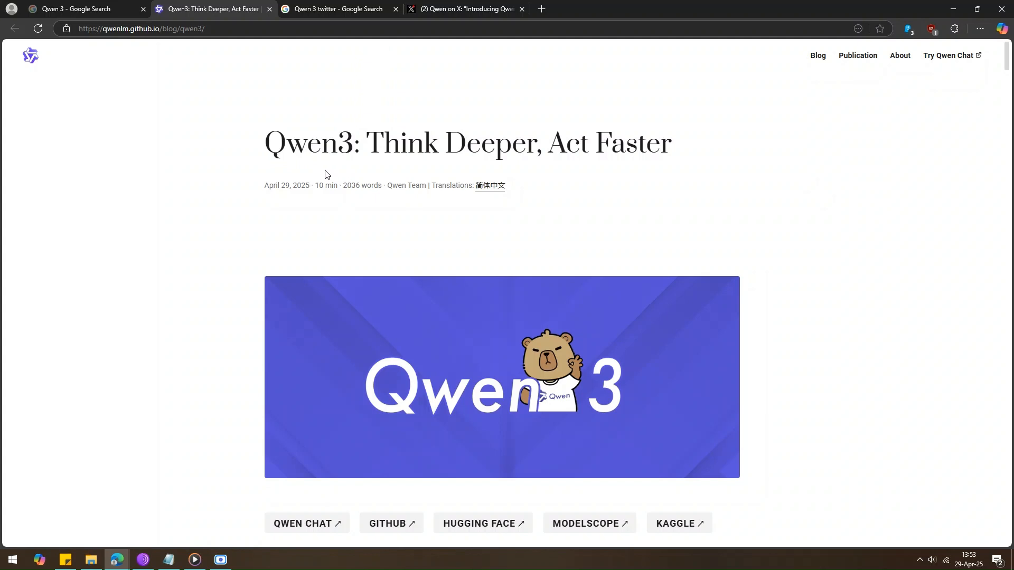
pyautogui.moveTo(397, 261)
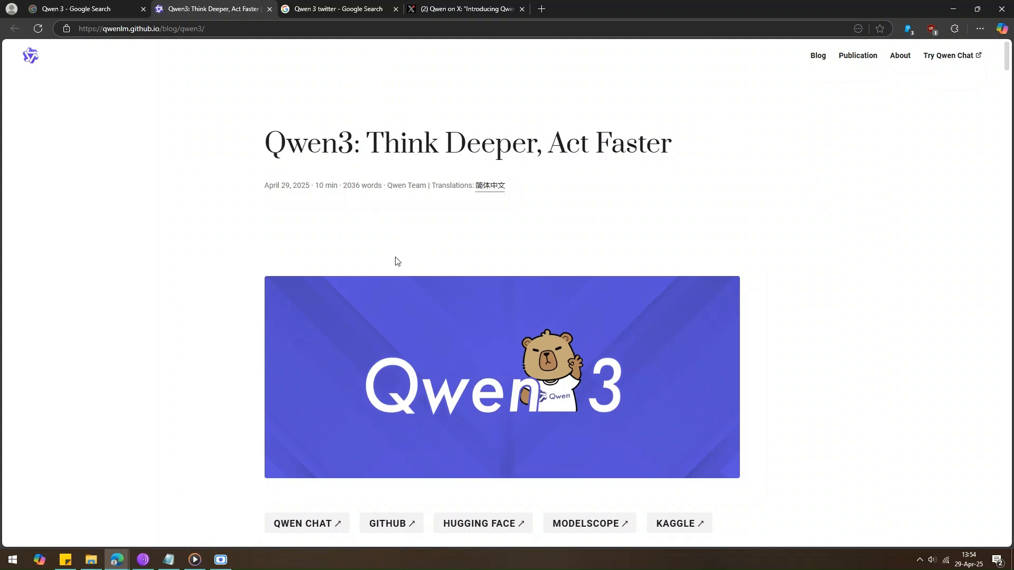
pyautogui.moveTo(383, 227)
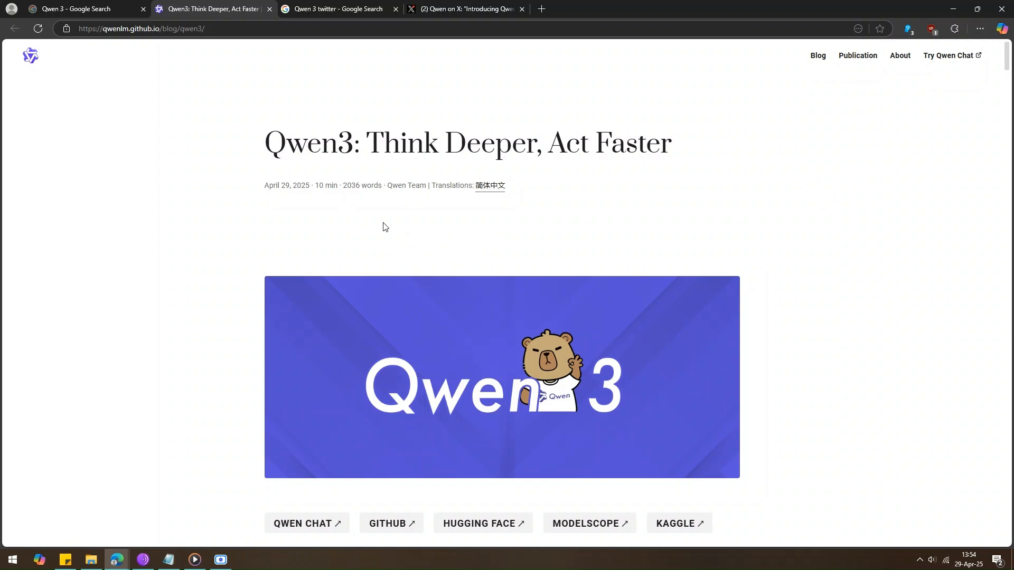
pyautogui.moveTo(344, 250)
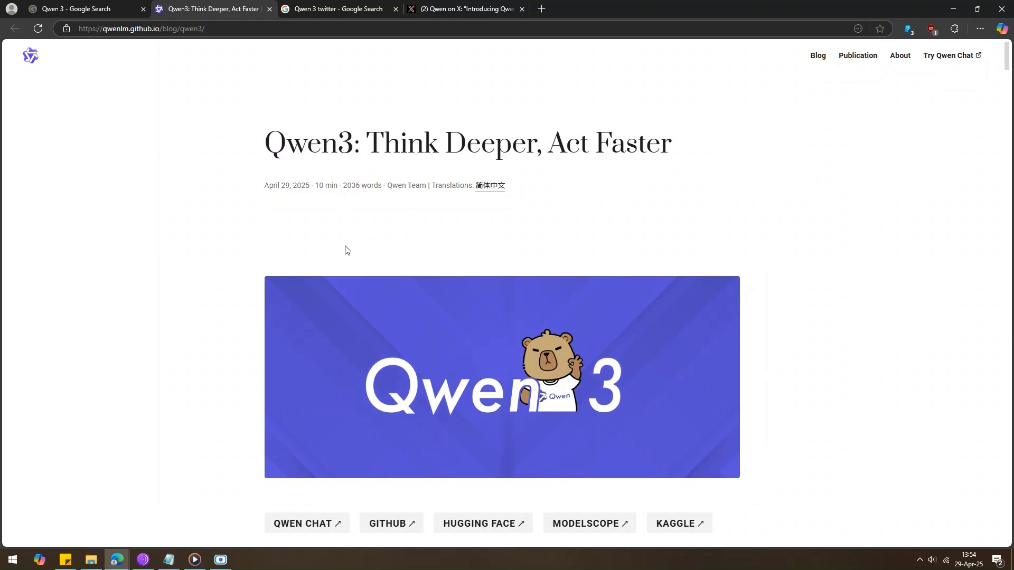
pyautogui.scroll(-3)
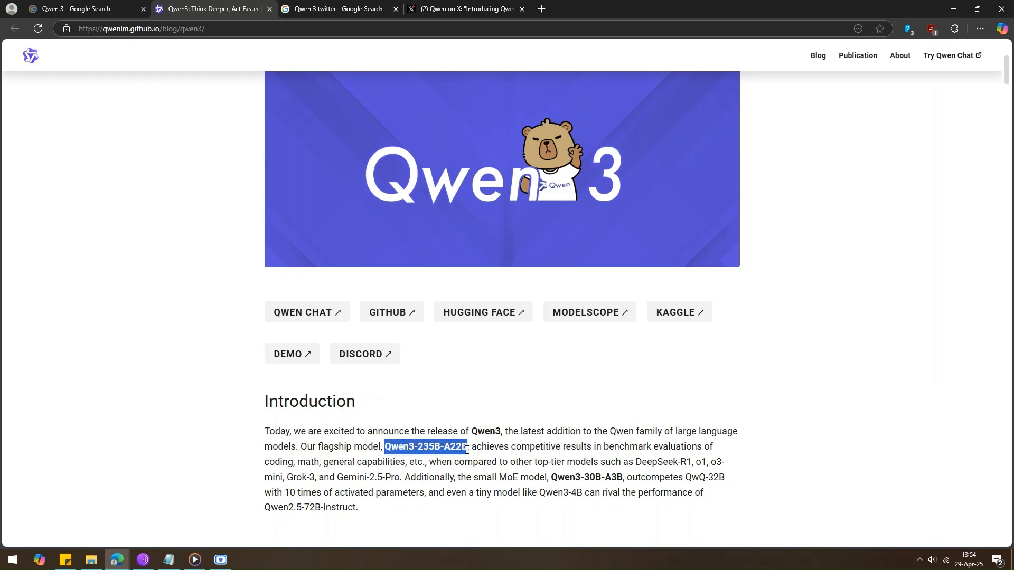
pyautogui.click(477, 453)
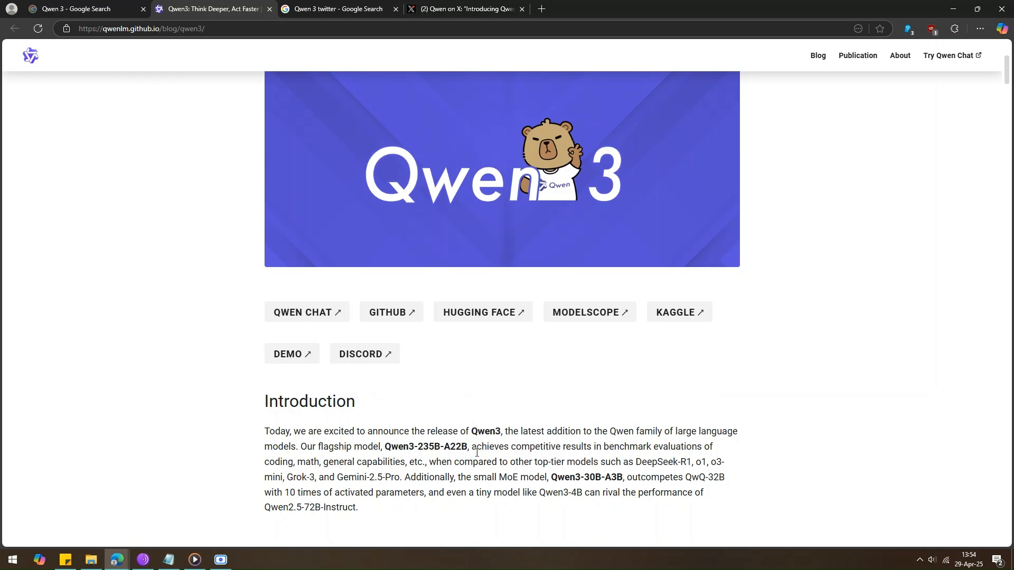
pyautogui.moveTo(480, 487)
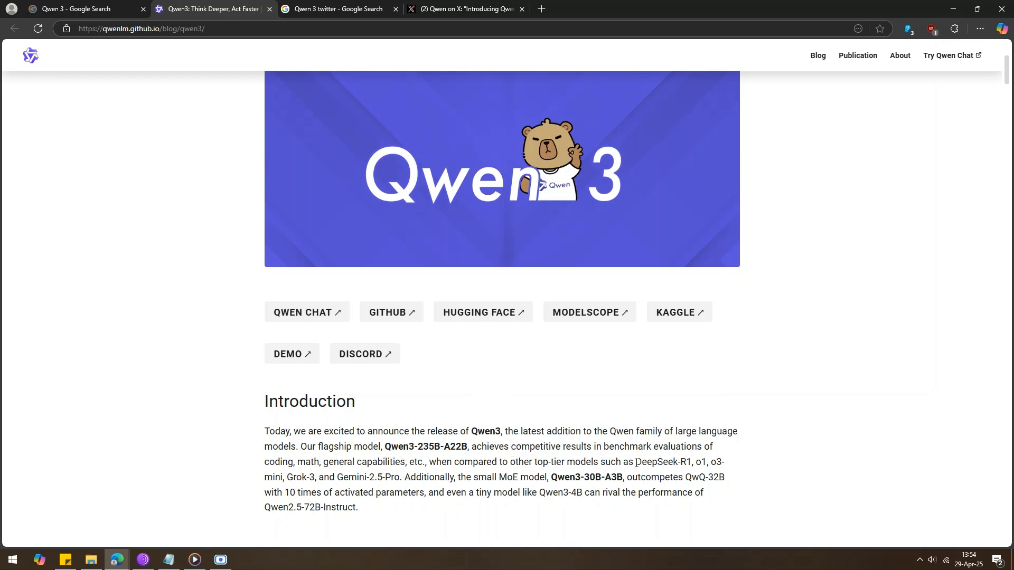
pyautogui.moveTo(573, 461); pyautogui.dragTo(634, 461)
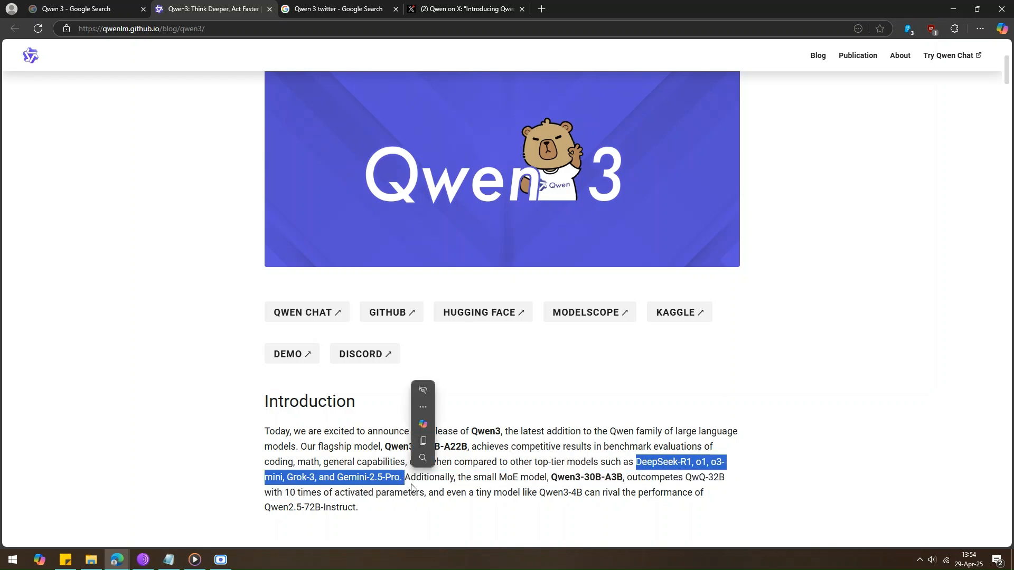
pyautogui.click(461, 475)
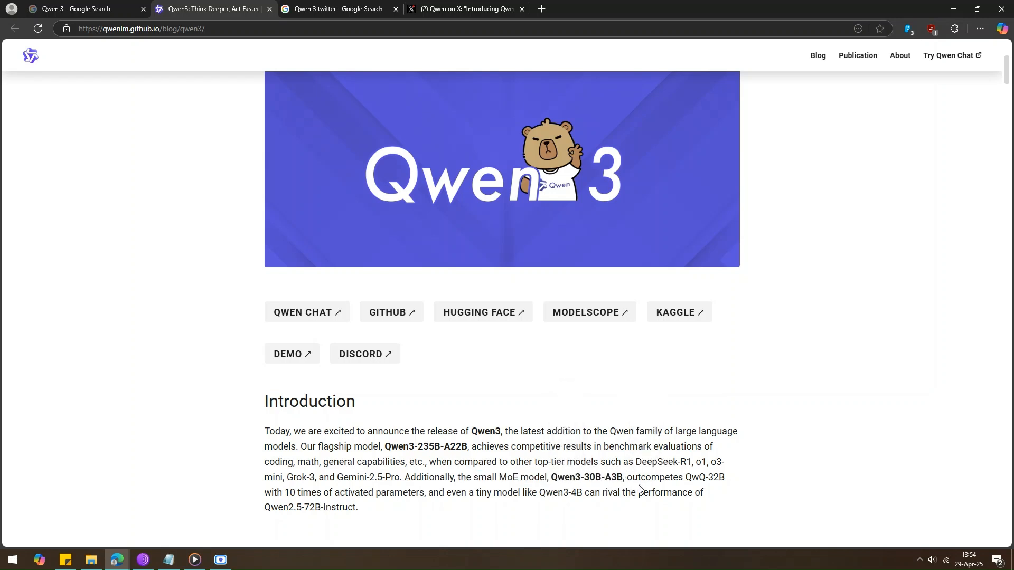
pyautogui.moveTo(412, 489)
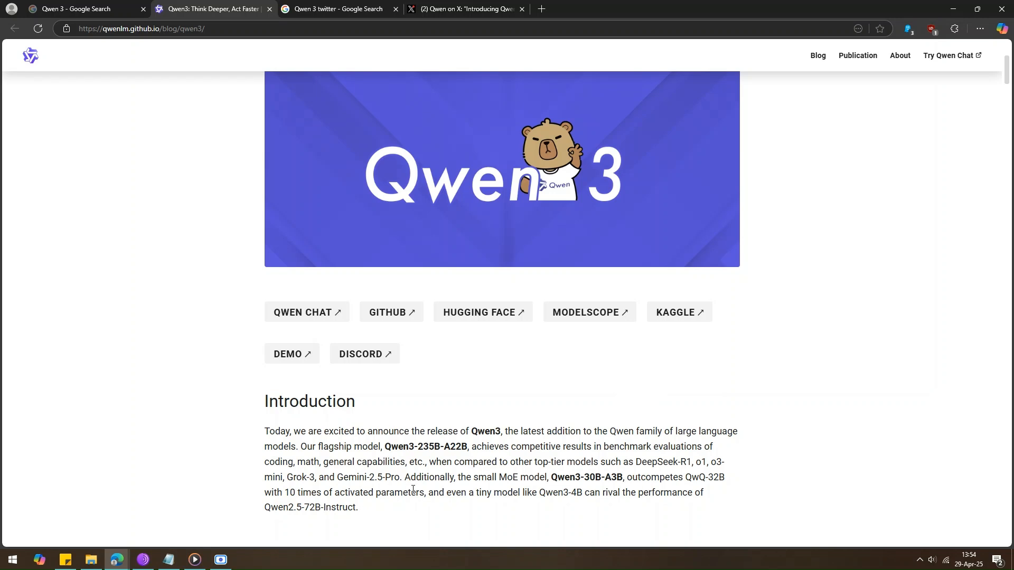
pyautogui.moveTo(466, 523)
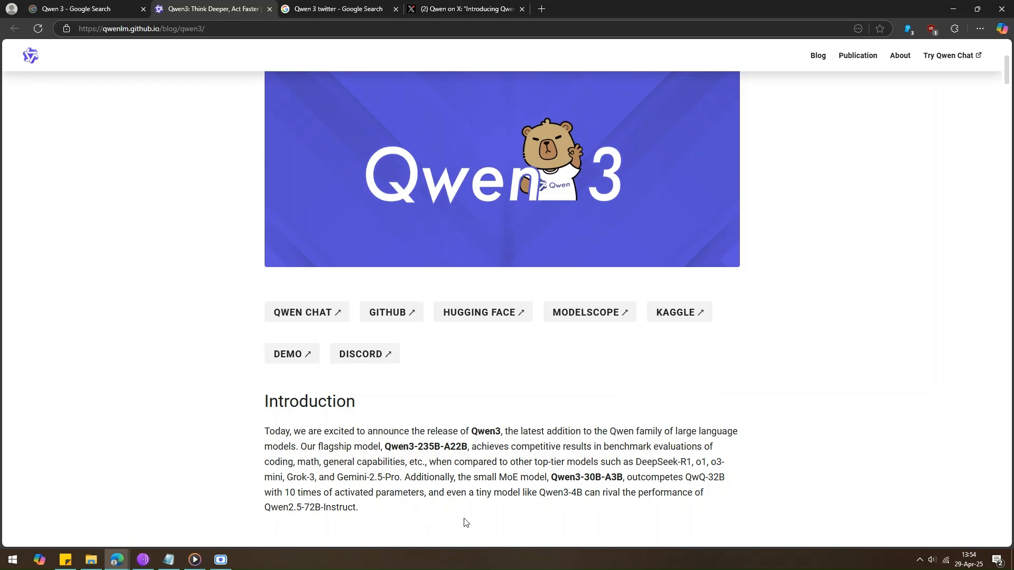
pyautogui.moveTo(499, 514)
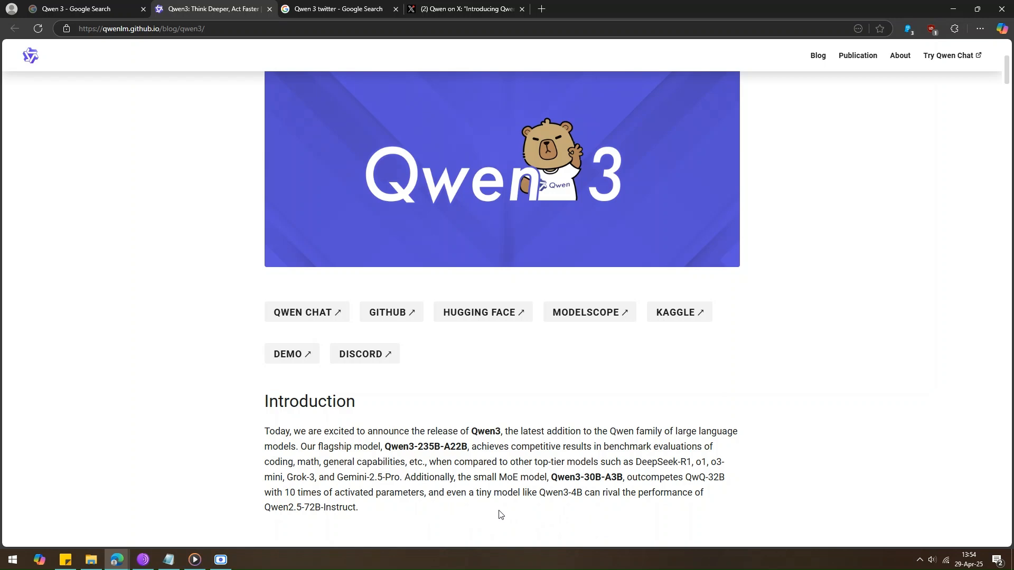
pyautogui.moveTo(566, 517)
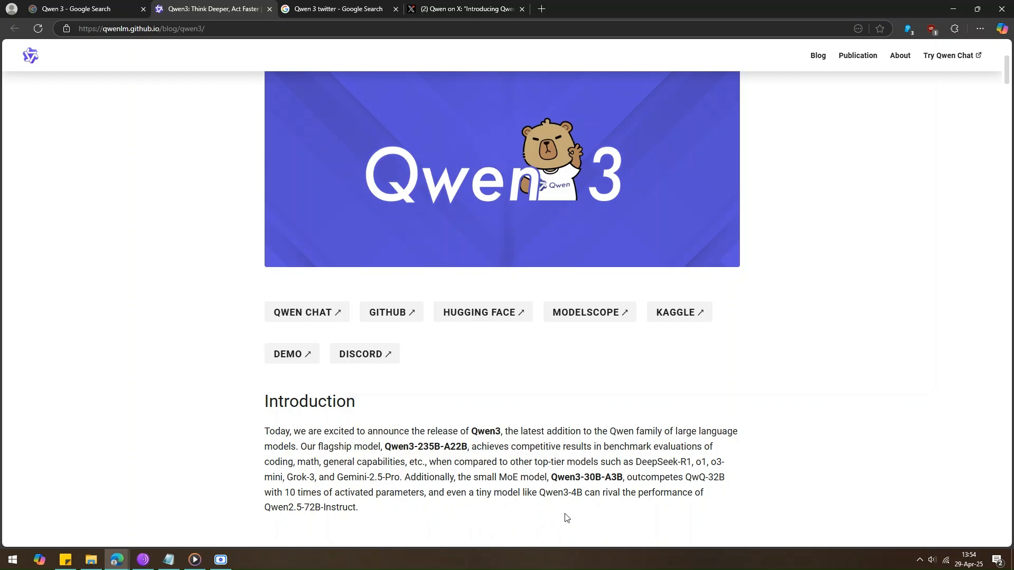
pyautogui.moveTo(450, 521)
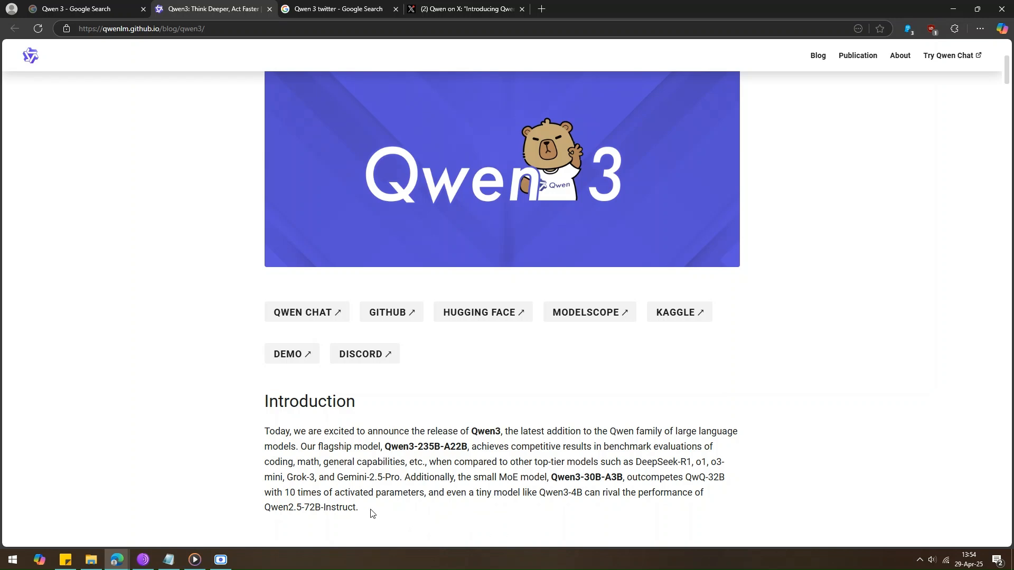
# Scroll past the benchmark table to the open-weighted MoE and dense models paragraph, highlighting terms while reading.
pyautogui.scroll(-3)
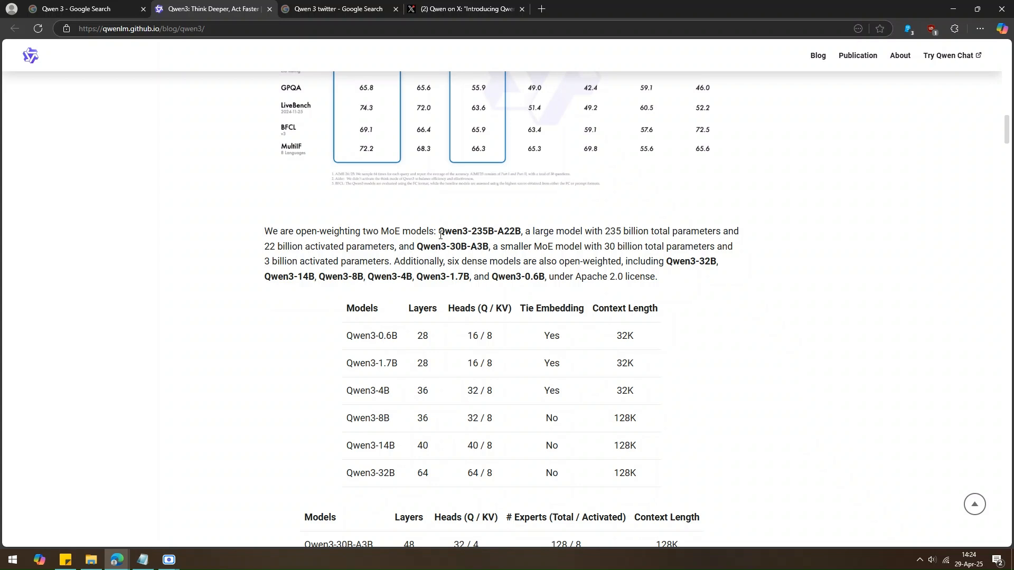
pyautogui.doubleClick(480, 231)
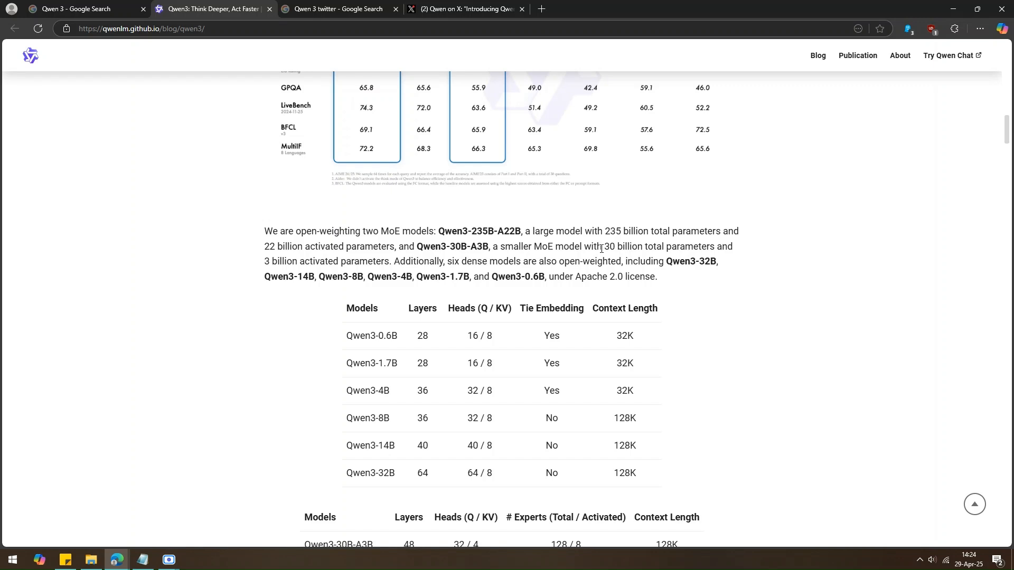
pyautogui.moveTo(603, 246); pyautogui.dragTo(679, 246)
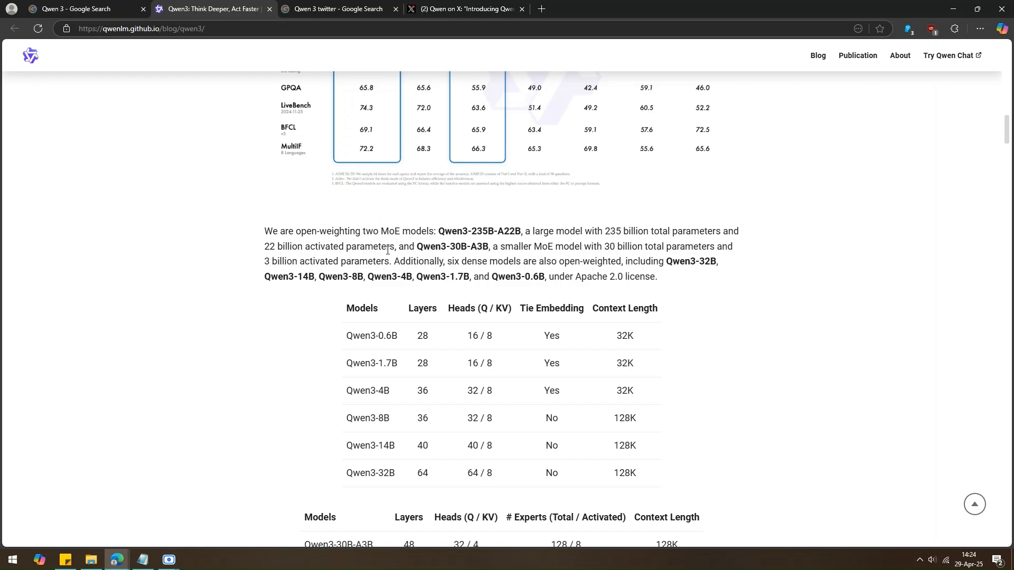
pyautogui.doubleClick(451, 261)
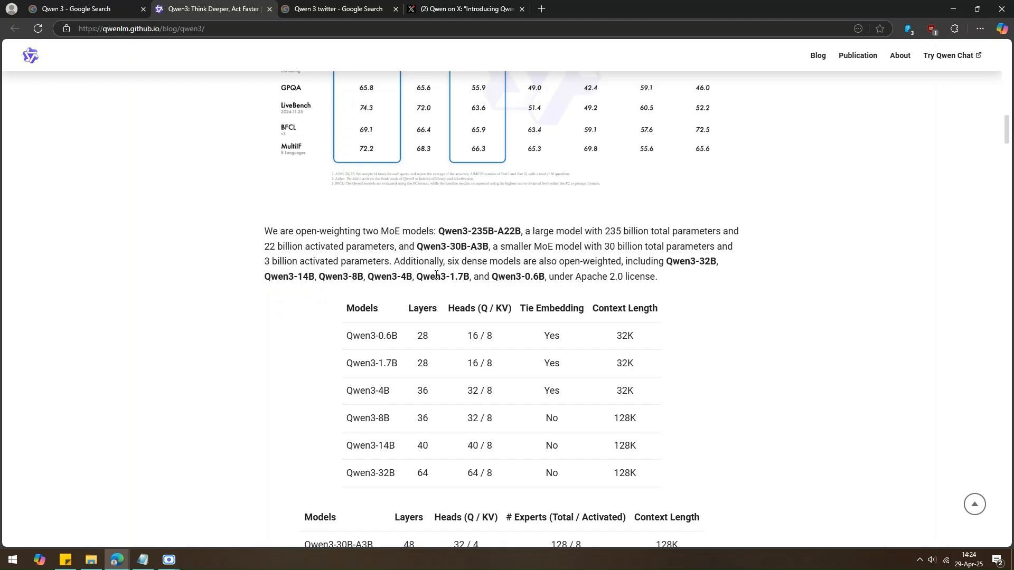
pyautogui.moveTo(554, 294)
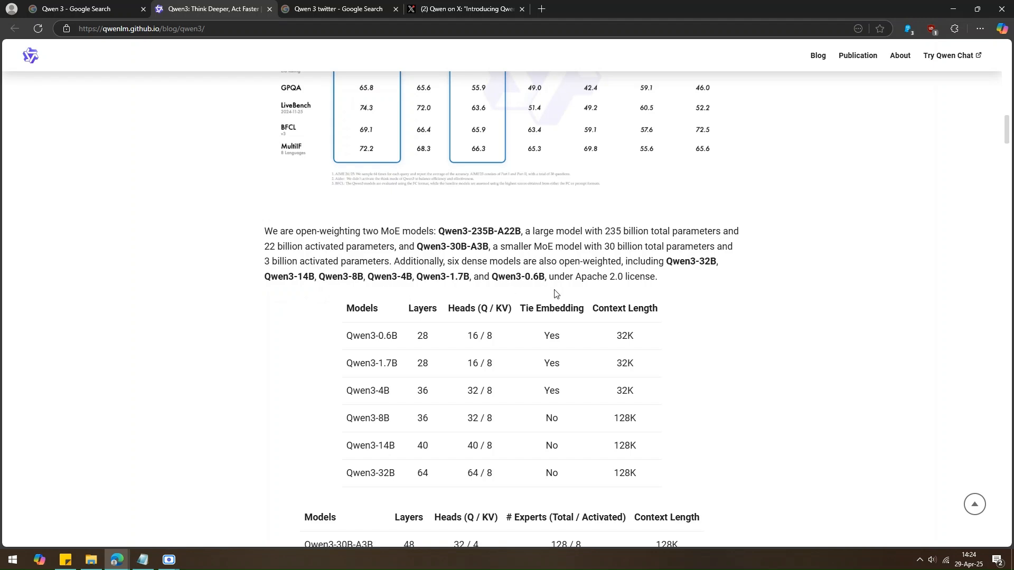
pyautogui.moveTo(568, 293)
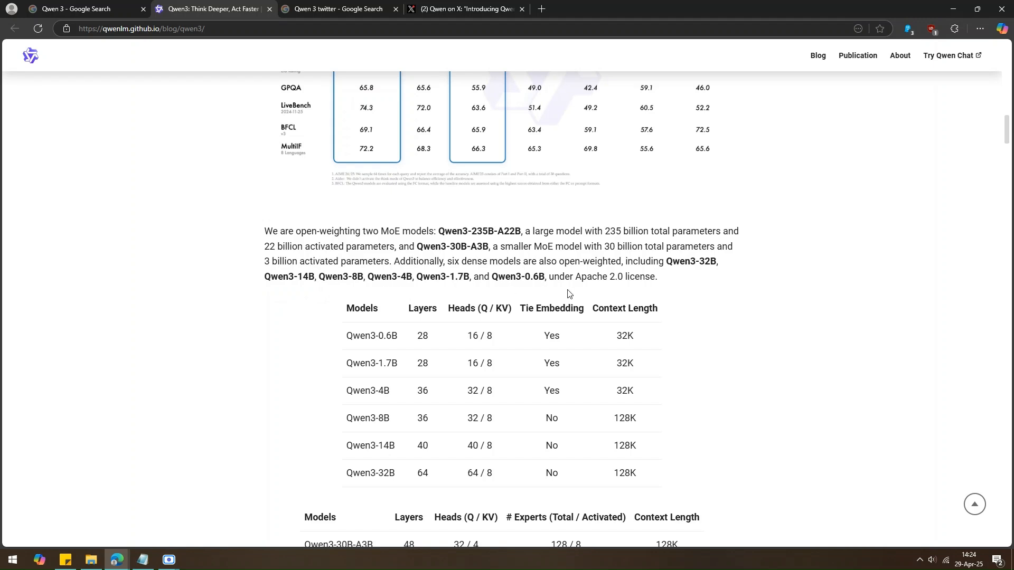
pyautogui.moveTo(583, 298)
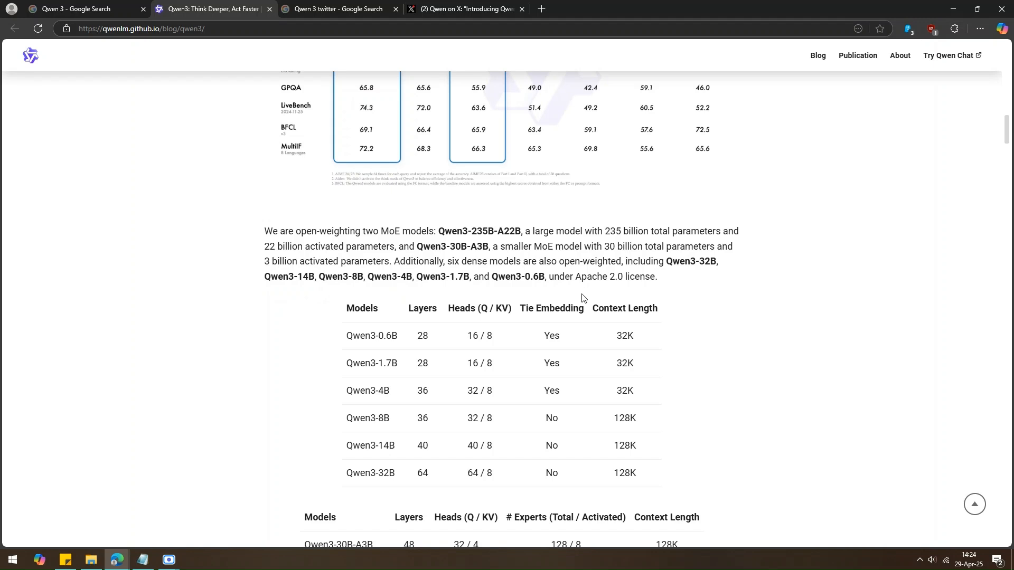
pyautogui.moveTo(574, 278)
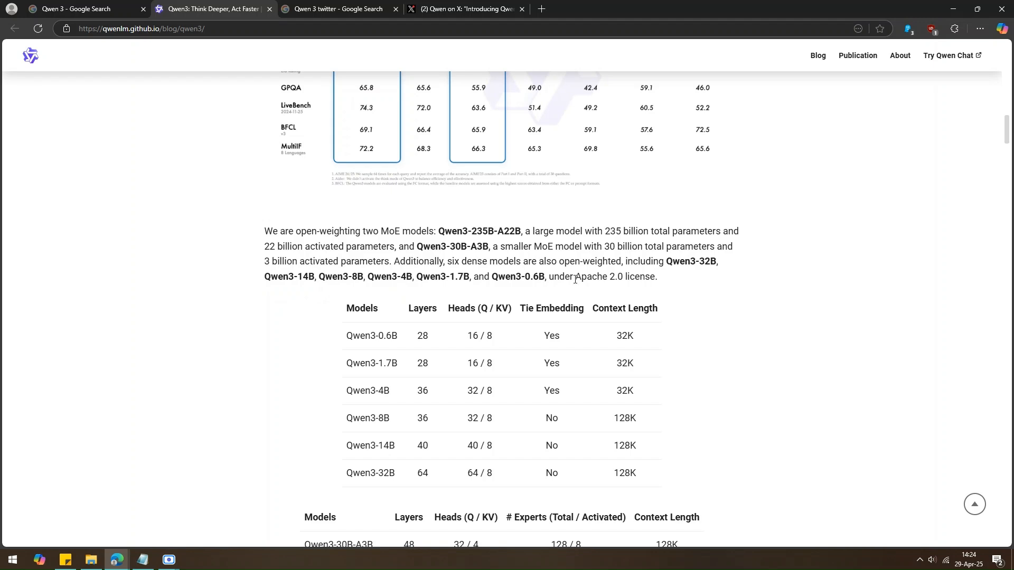
# Scroll to the availability paragraph and briefly highlight the Hugging Face and ModelScope platform names.
pyautogui.scroll(-3)
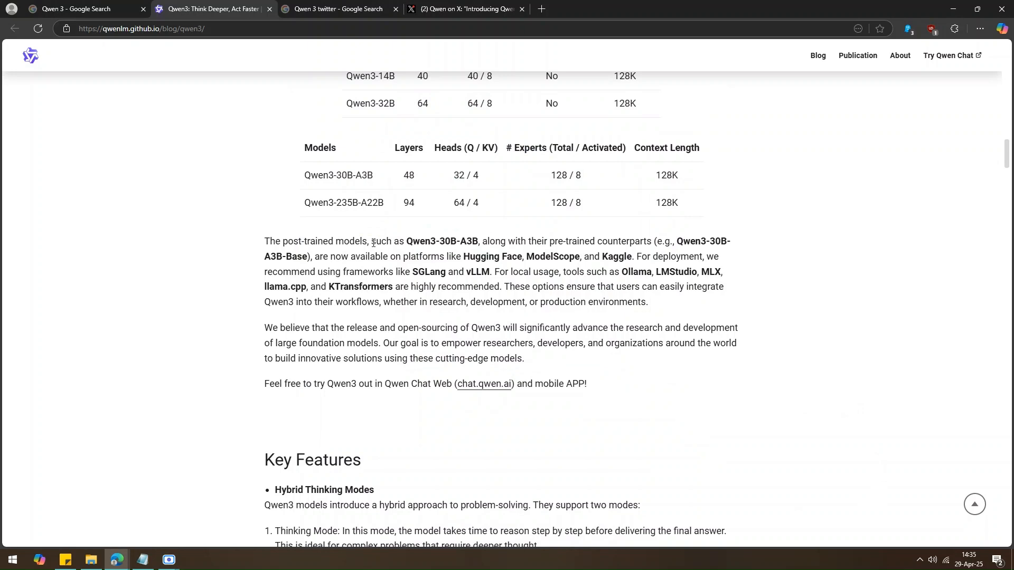
pyautogui.moveTo(426, 252)
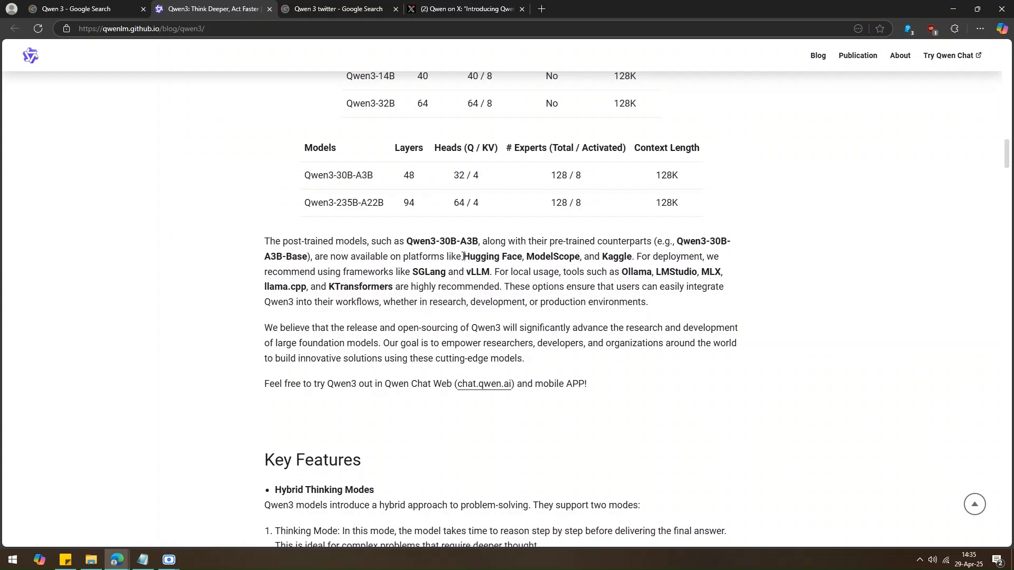
pyautogui.moveTo(463, 255); pyautogui.dragTo(582, 256)
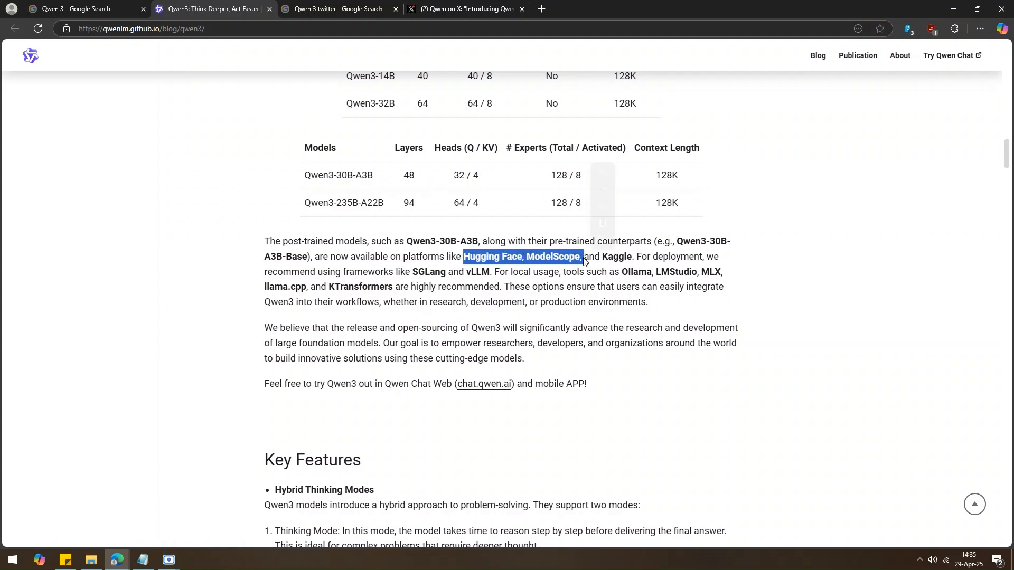
pyautogui.click(385, 389)
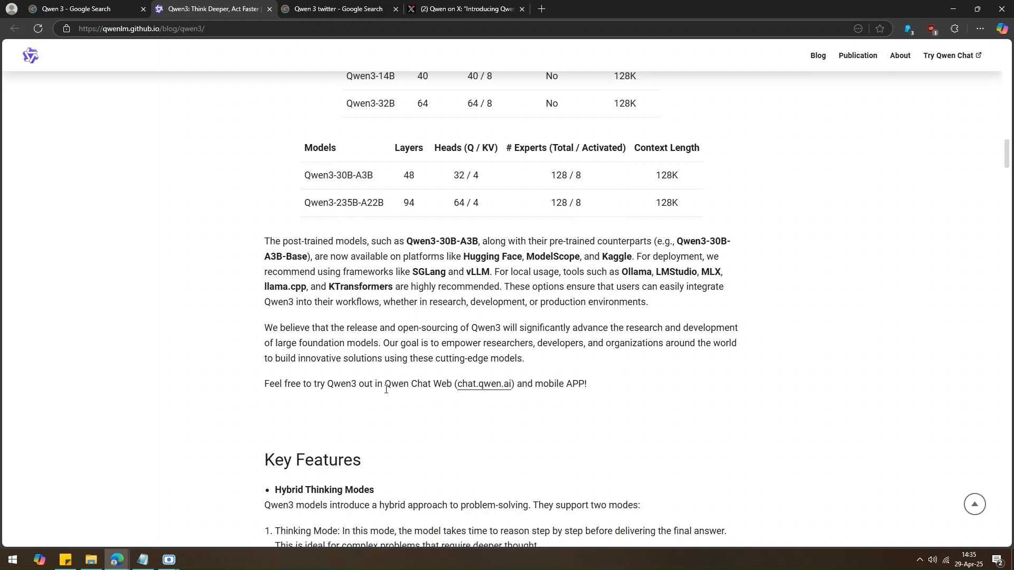
pyautogui.moveTo(385, 384); pyautogui.dragTo(512, 383)
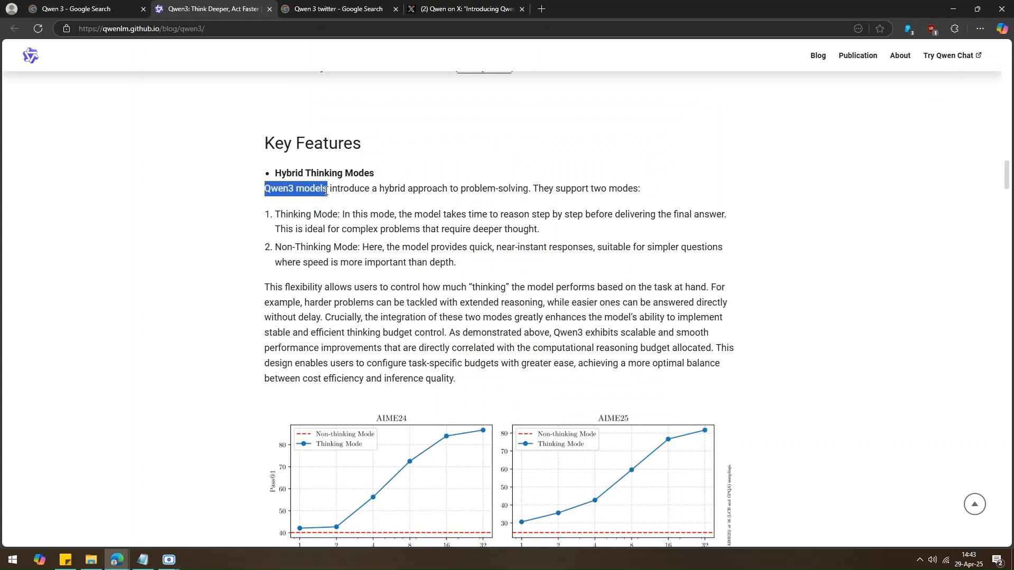
pyautogui.click(276, 216)
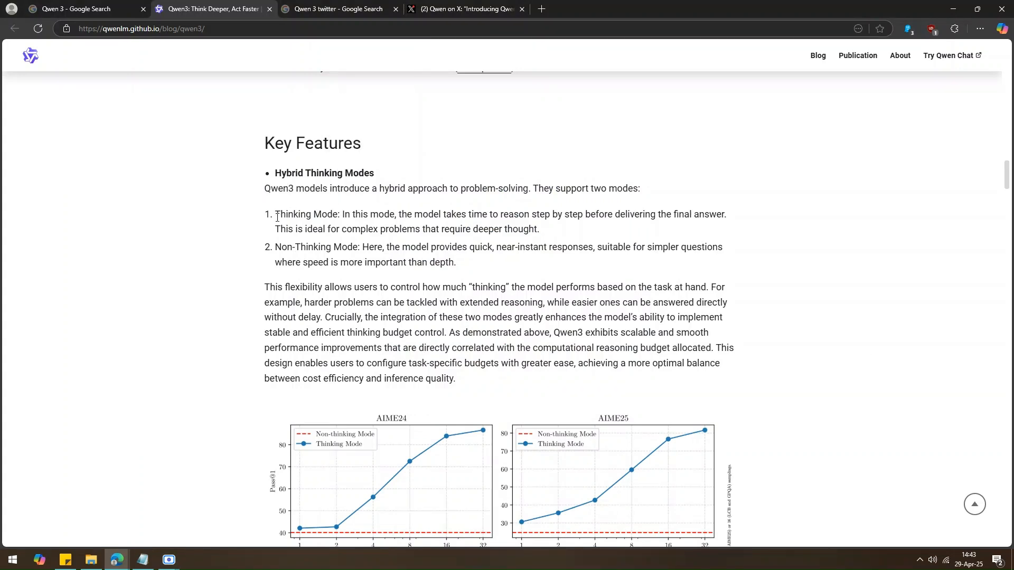
pyautogui.doubleClick(306, 215)
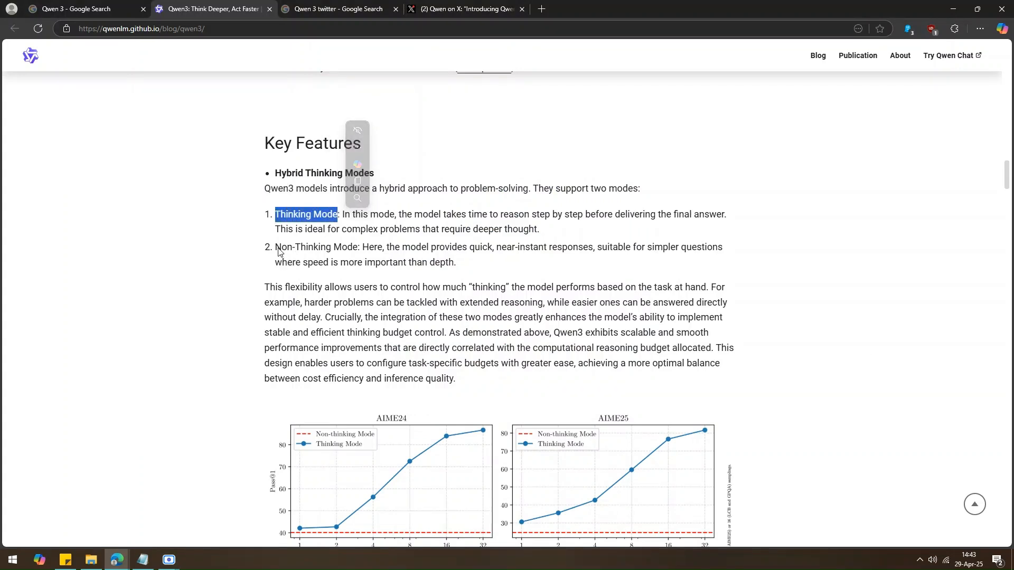
pyautogui.doubleClick(317, 247)
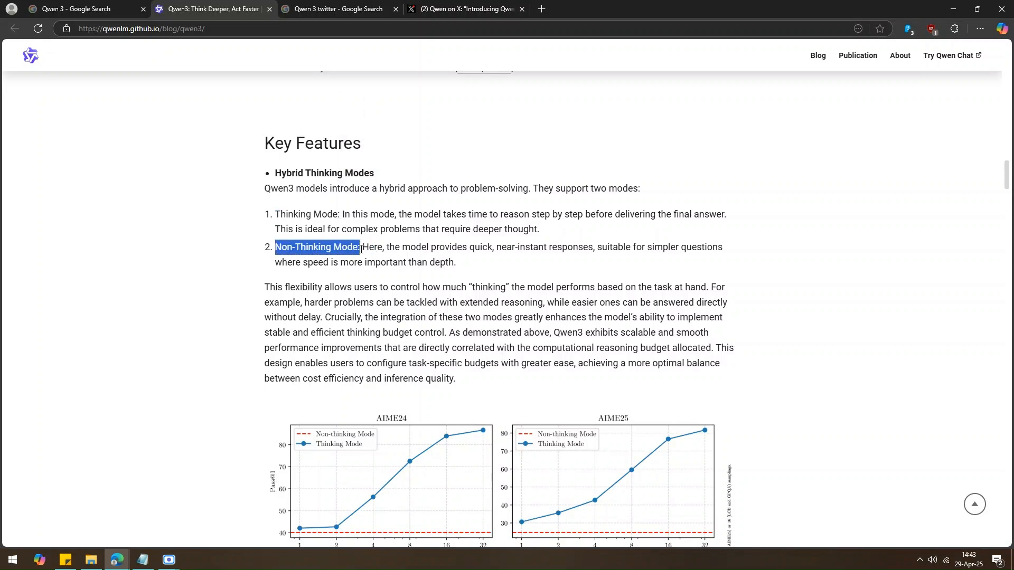
pyautogui.click(548, 219)
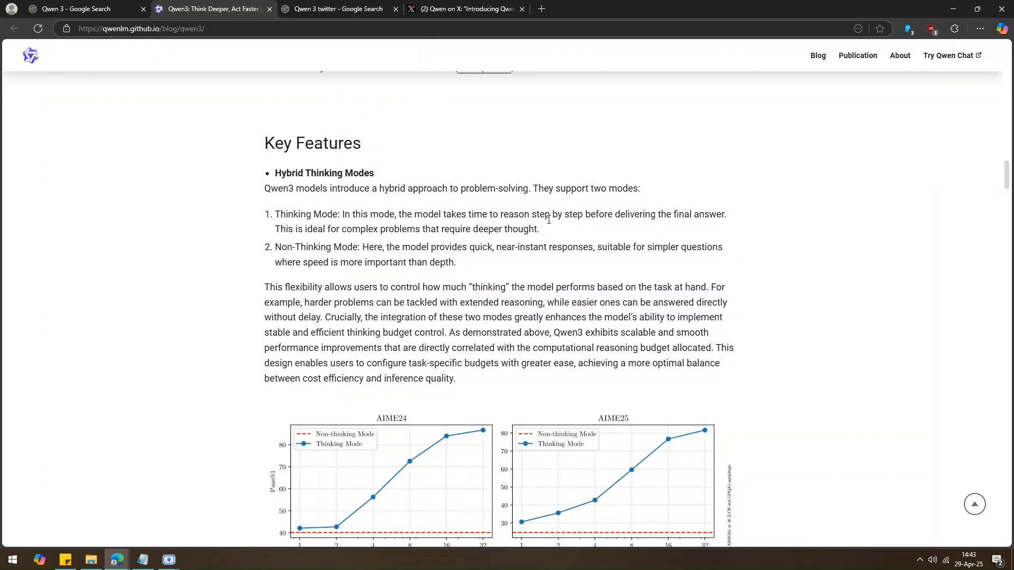
pyautogui.moveTo(530, 214); pyautogui.dragTo(578, 214)
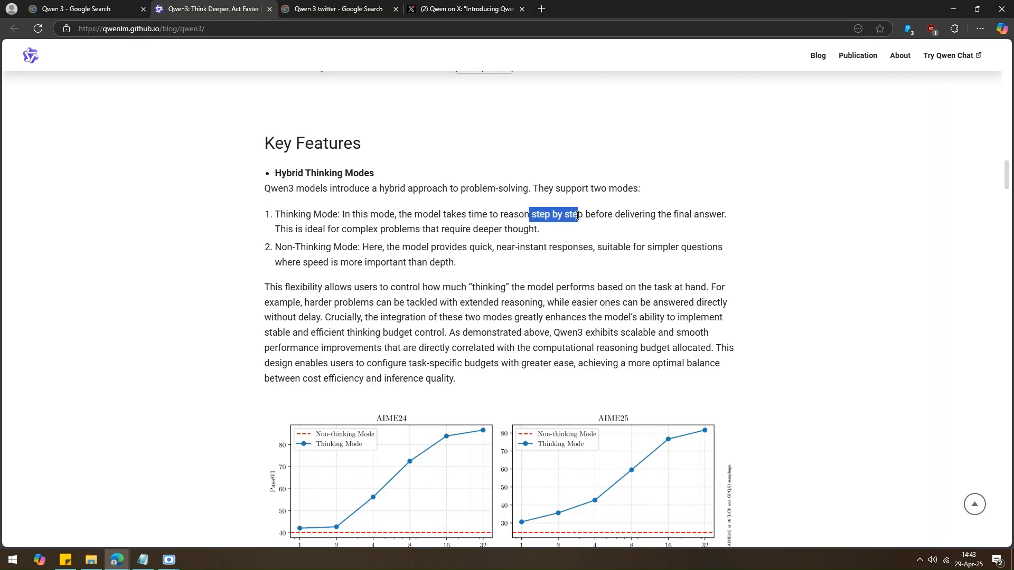
pyautogui.click(341, 240)
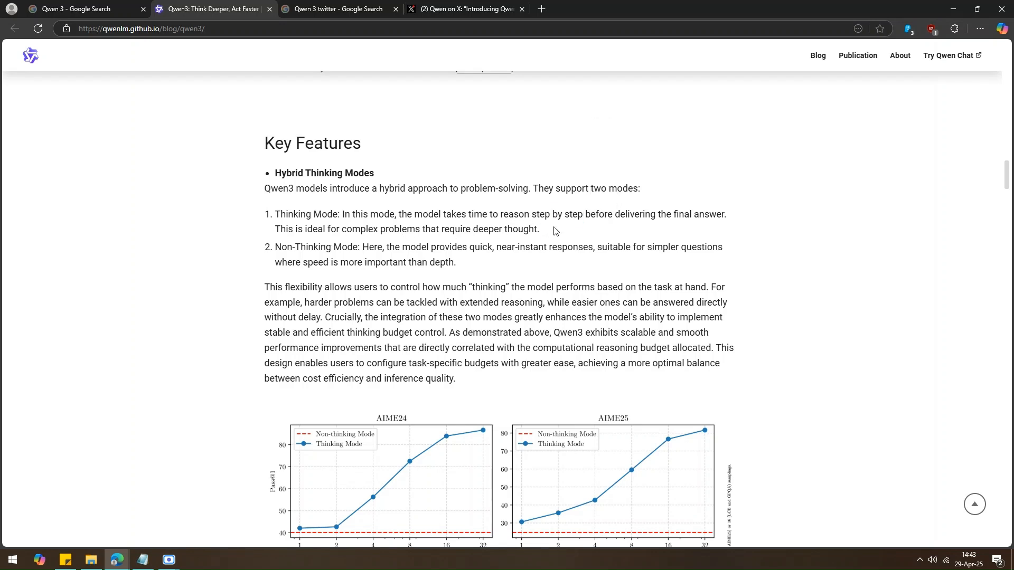
pyautogui.moveTo(504, 229)
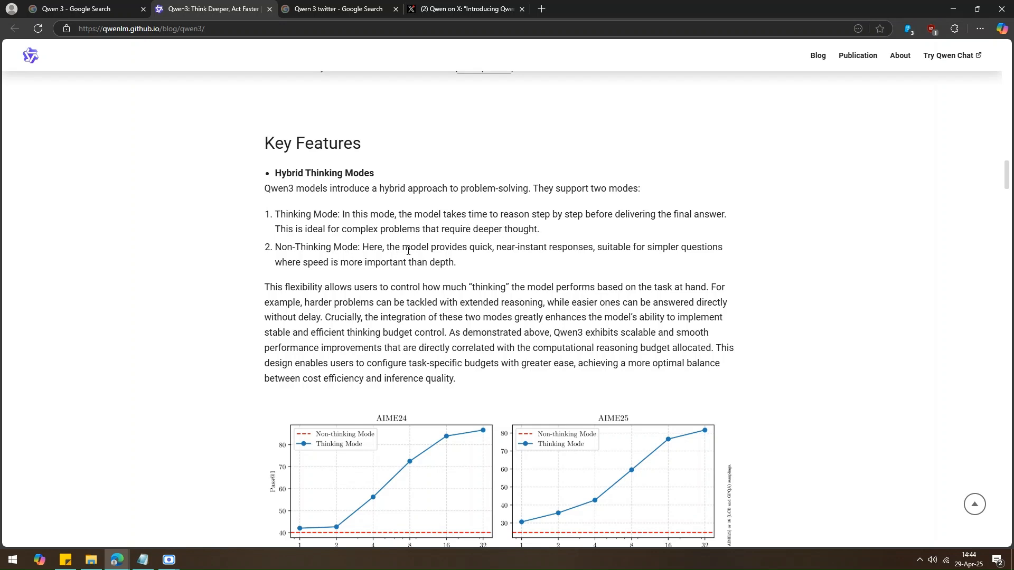
pyautogui.moveTo(470, 248); pyautogui.dragTo(526, 247)
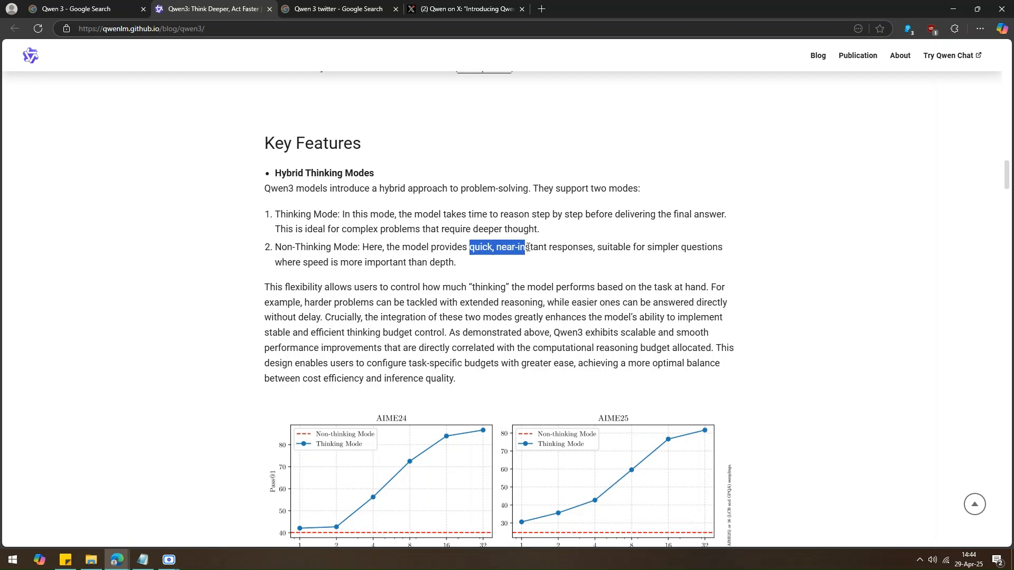
pyautogui.click(520, 265)
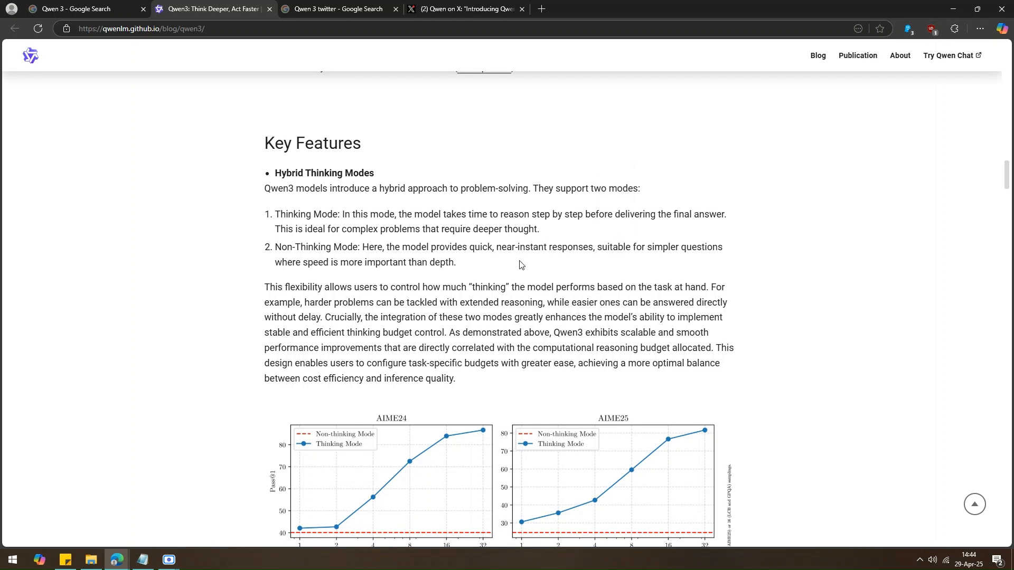
# Scroll down to the Multilingual Support table of 119 languages and dialects.
pyautogui.scroll(-3)
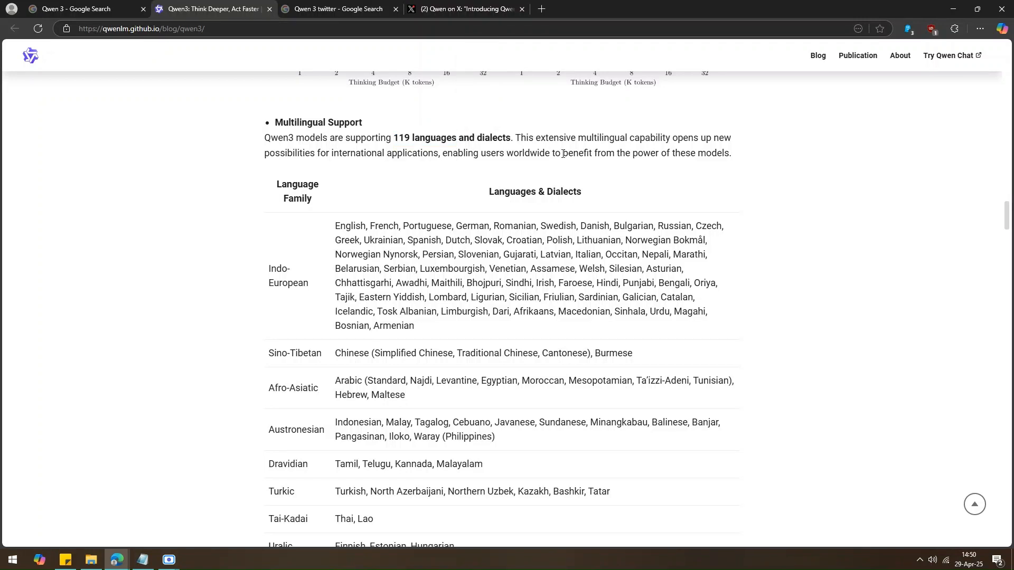
pyautogui.moveTo(419, 166)
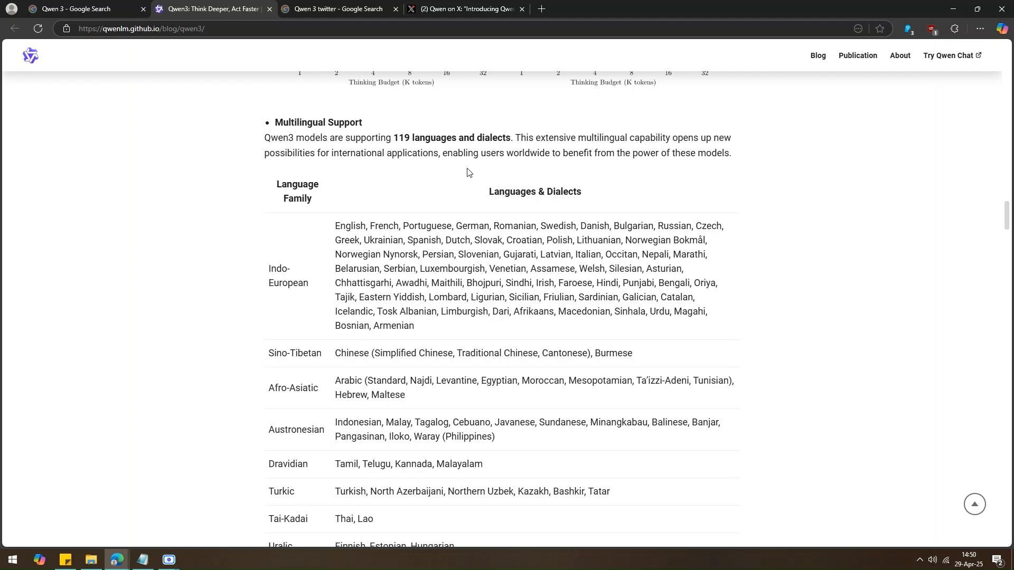
pyautogui.moveTo(422, 186)
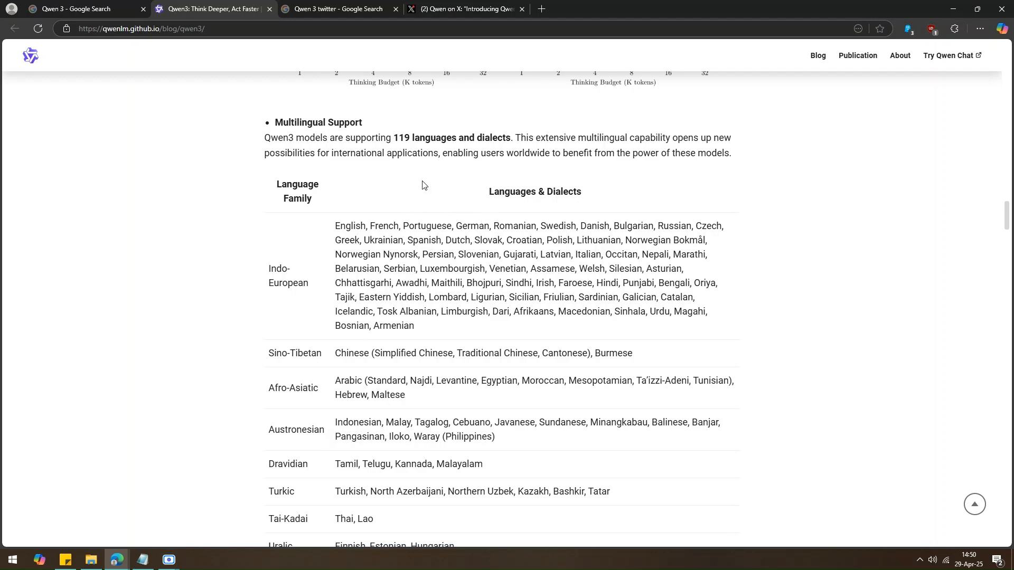
pyautogui.moveTo(433, 190)
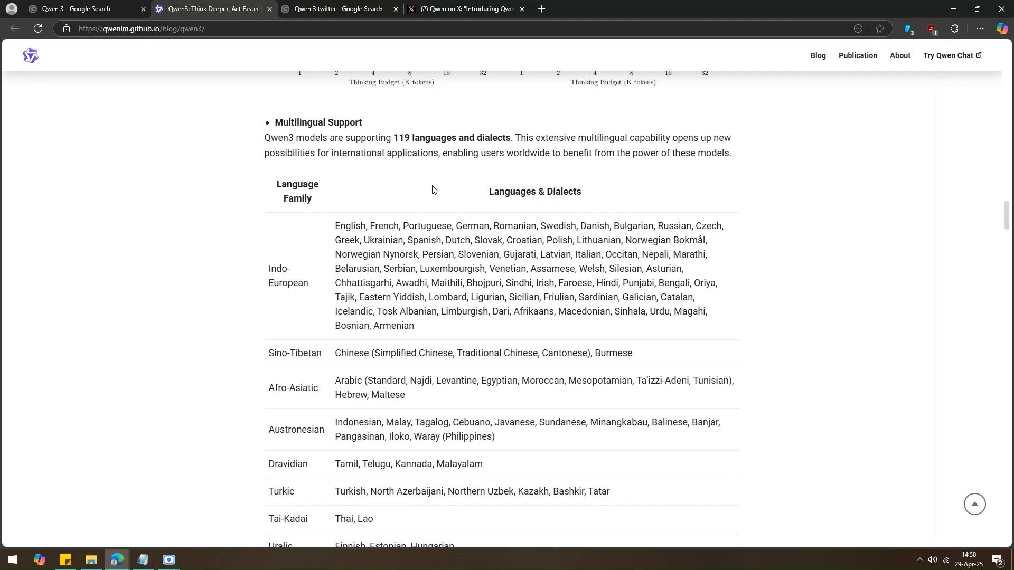
# Play the Improved Agentic Capabilities demo video, then continue down to the Pre-training section.
pyautogui.scroll(-3)
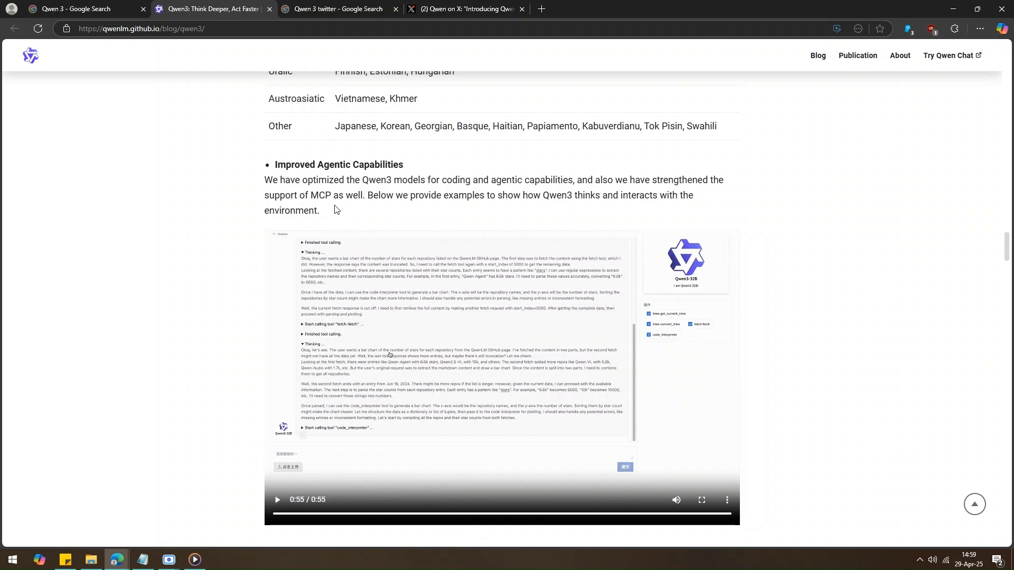
pyautogui.moveTo(413, 209)
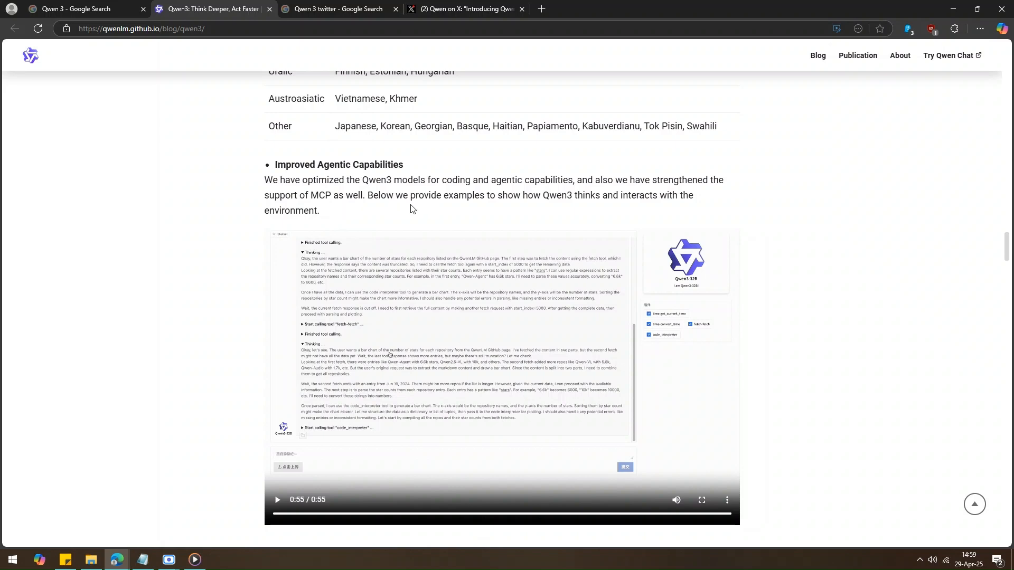
pyautogui.click(700, 499)
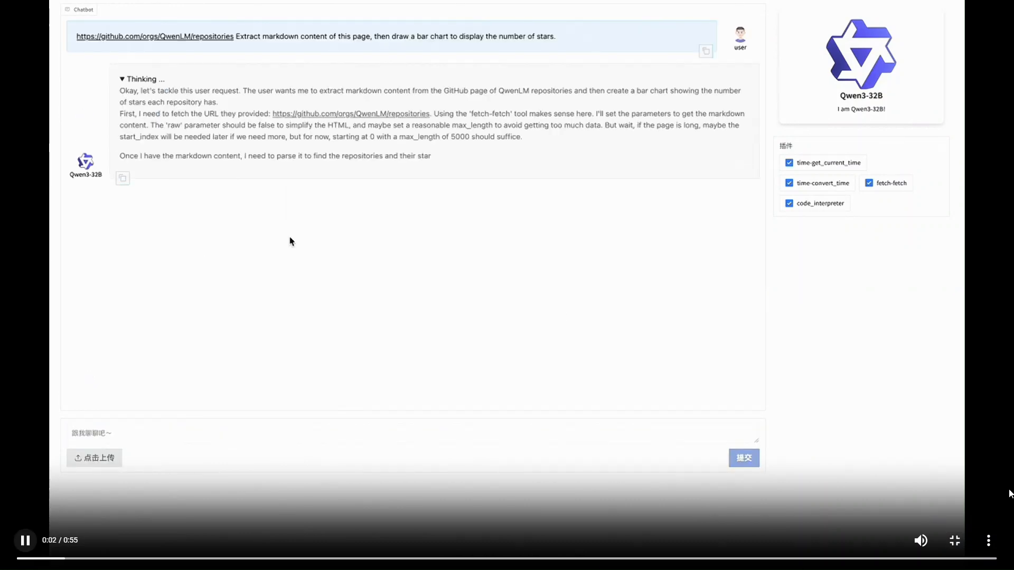
pyautogui.scroll(-3)
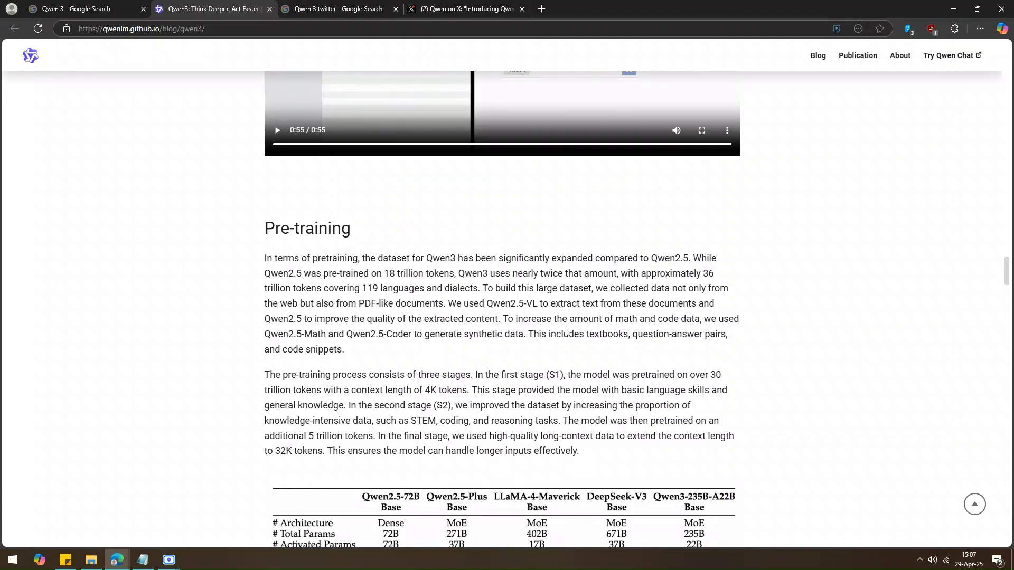
pyautogui.moveTo(617, 318); pyautogui.dragTo(699, 318)
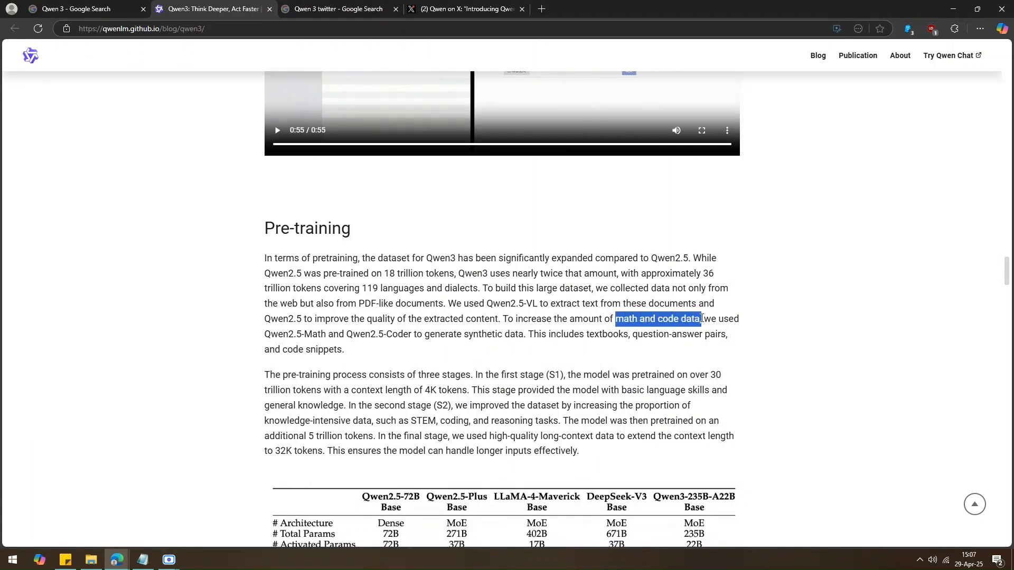
pyautogui.click(587, 335)
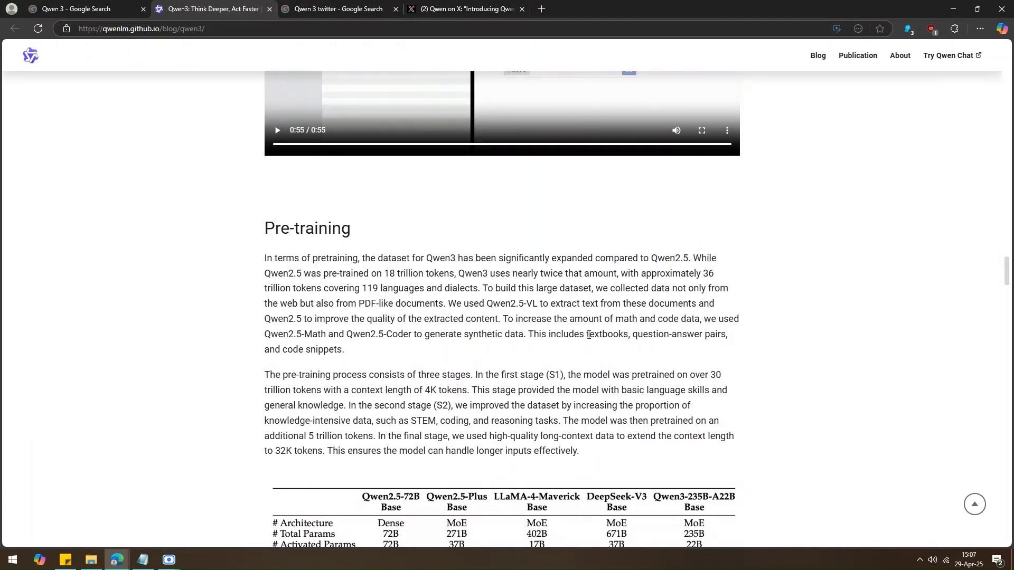
pyautogui.moveTo(497, 370)
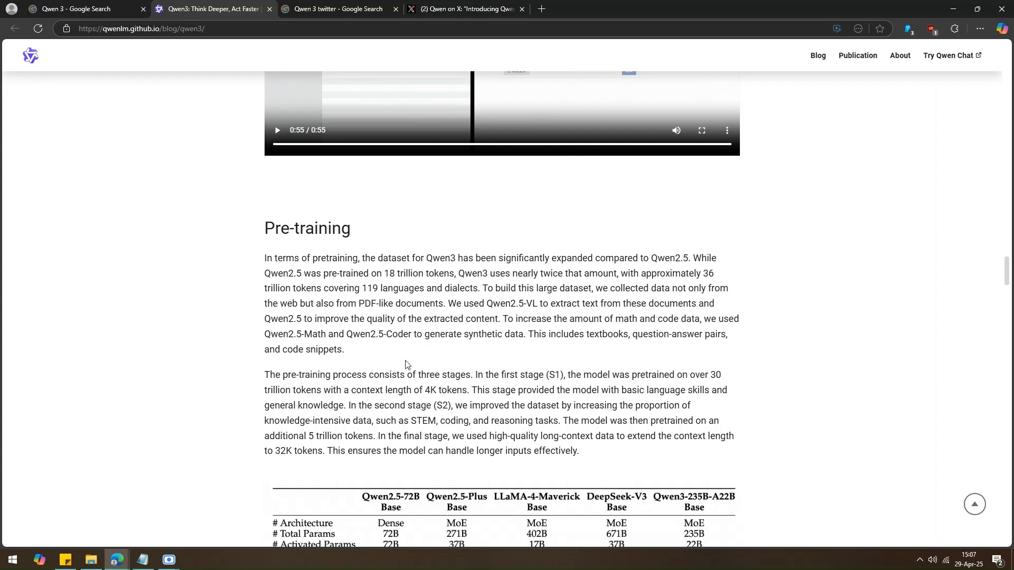
pyautogui.moveTo(296, 418)
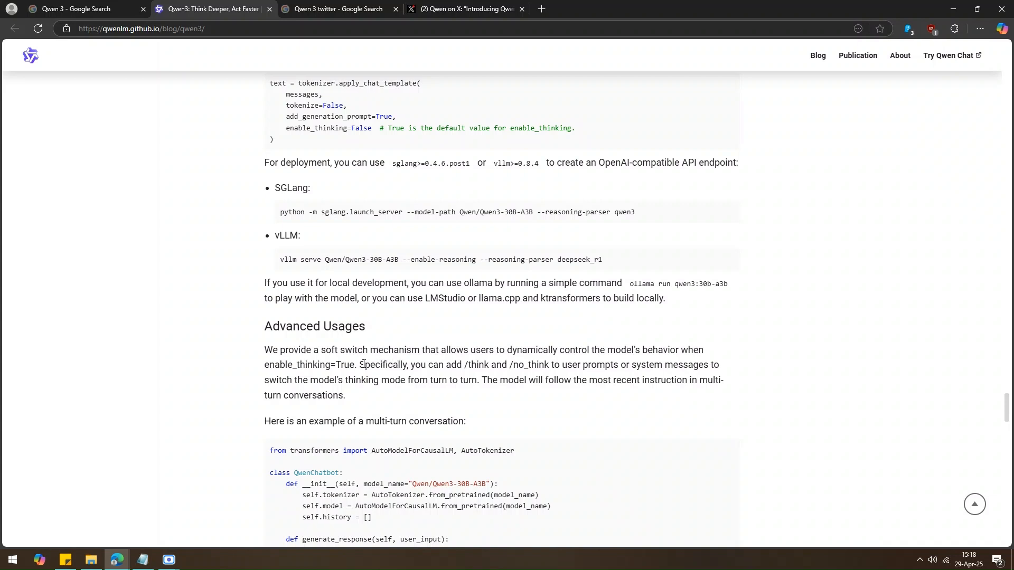
pyautogui.moveTo(289, 342)
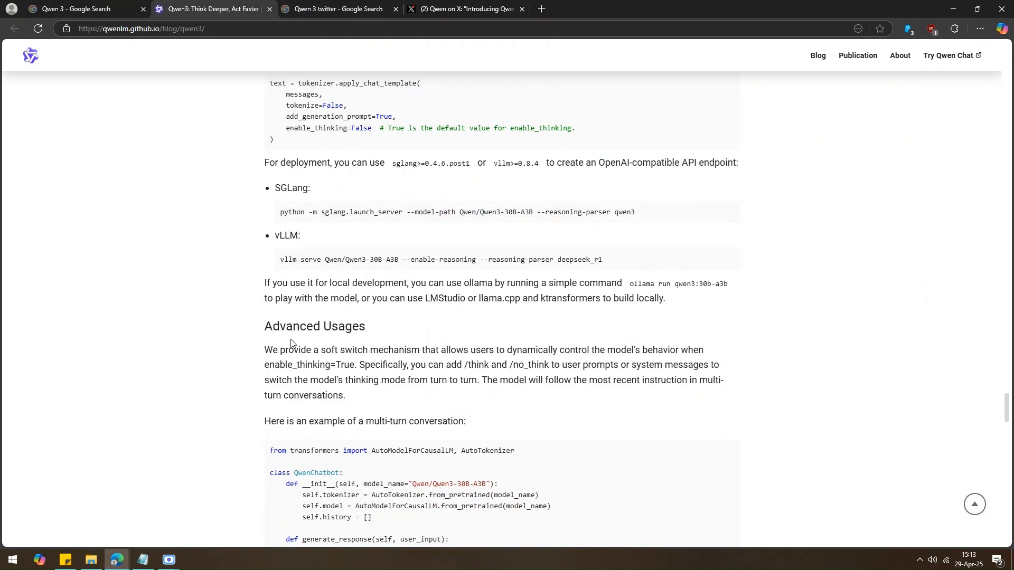
pyautogui.moveTo(462, 369)
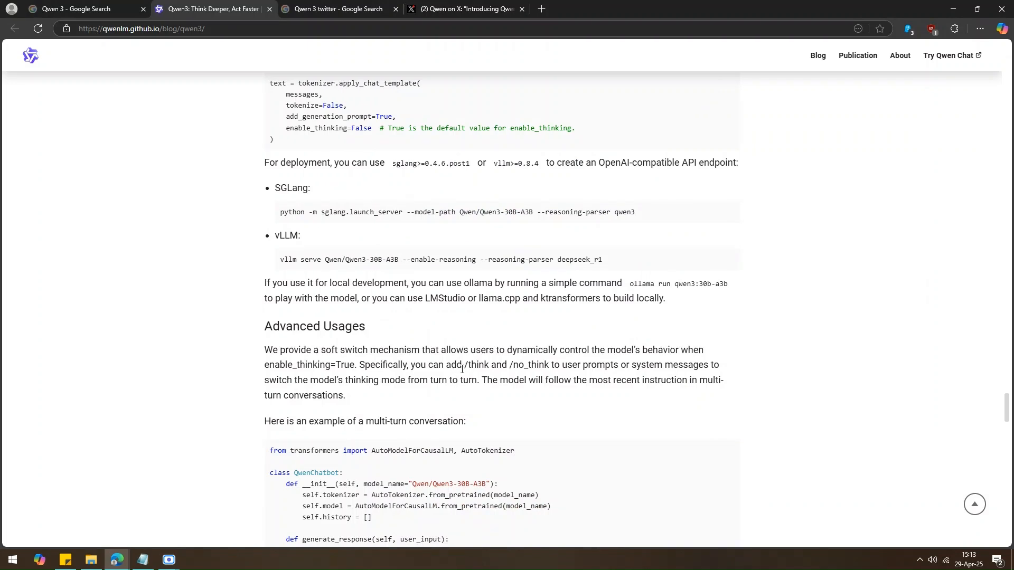
# Highlight a term in the Advanced Usages paragraph on switching thinking mode per turn.
pyautogui.doubleClick(518, 364)
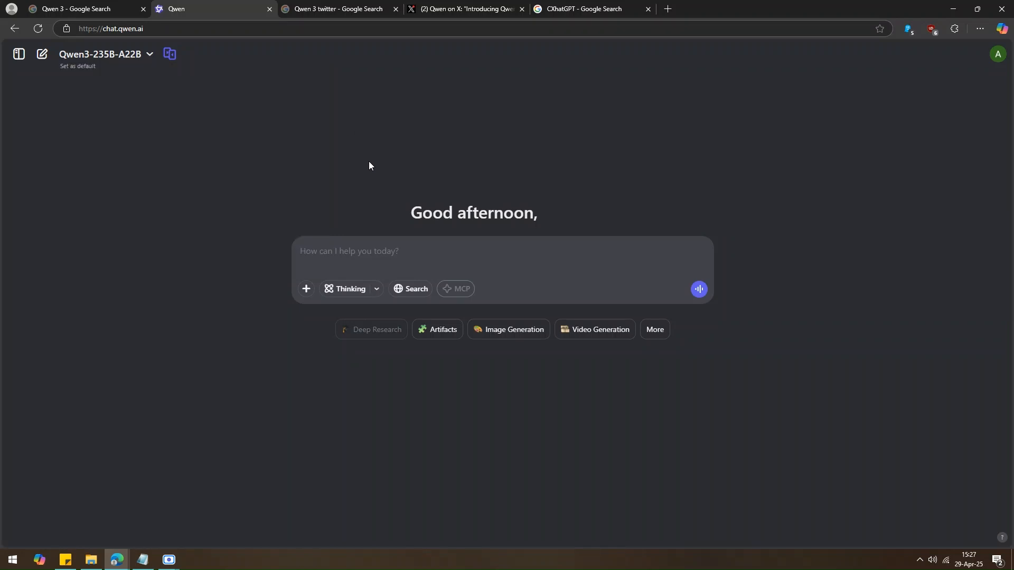
# Enter a fitness tracker app interface prompt, then show the Gomoku chat's artifact preview beside its HTML code.
pyautogui.write('Generate a dynamic app interface for a fitness tracker app with vibrant color schemes, interactive charts, and smooth animations displaying daily steps, calories burned, and water intake.')
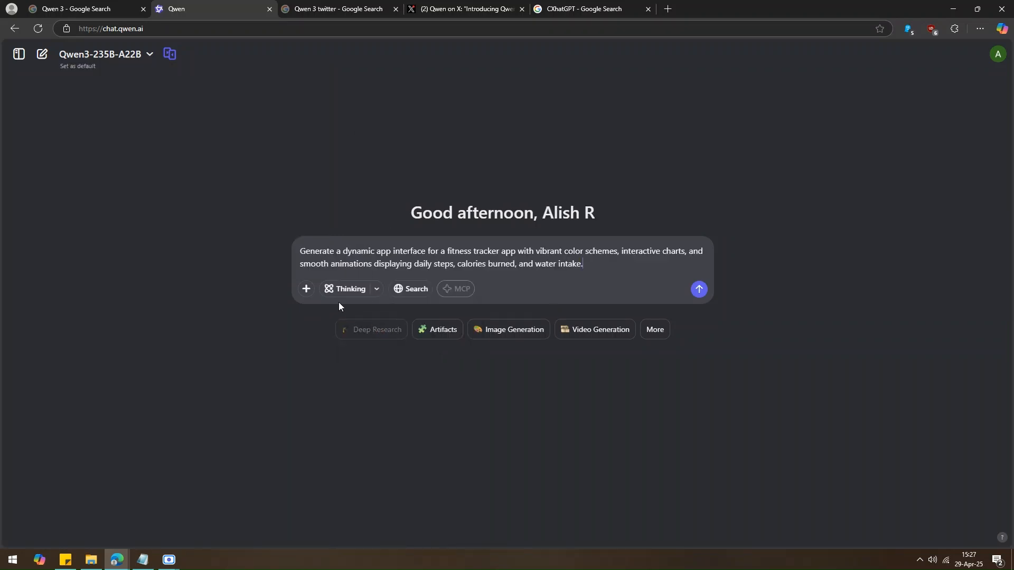
pyautogui.click(698, 288)
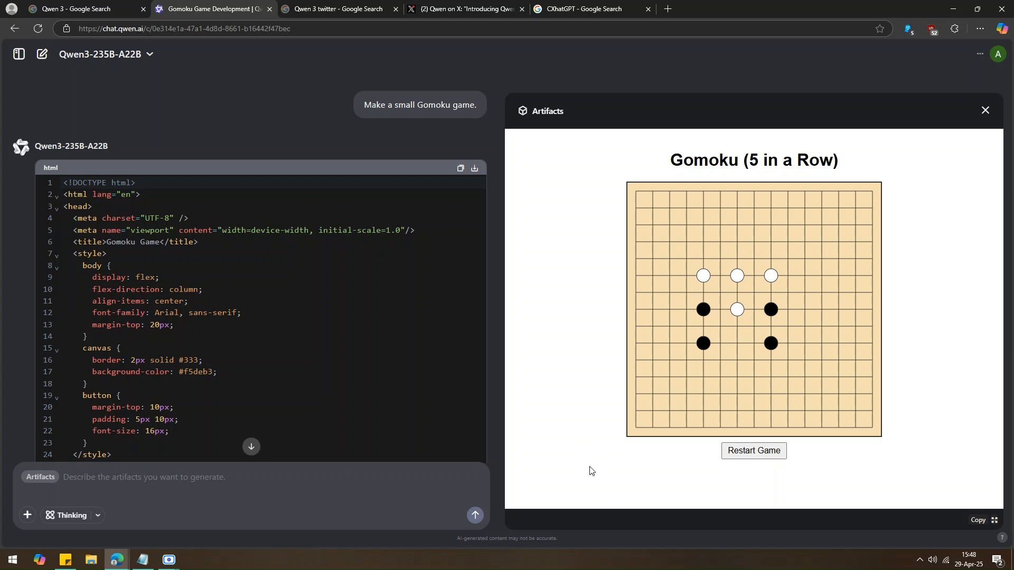
pyautogui.moveTo(529, 552)
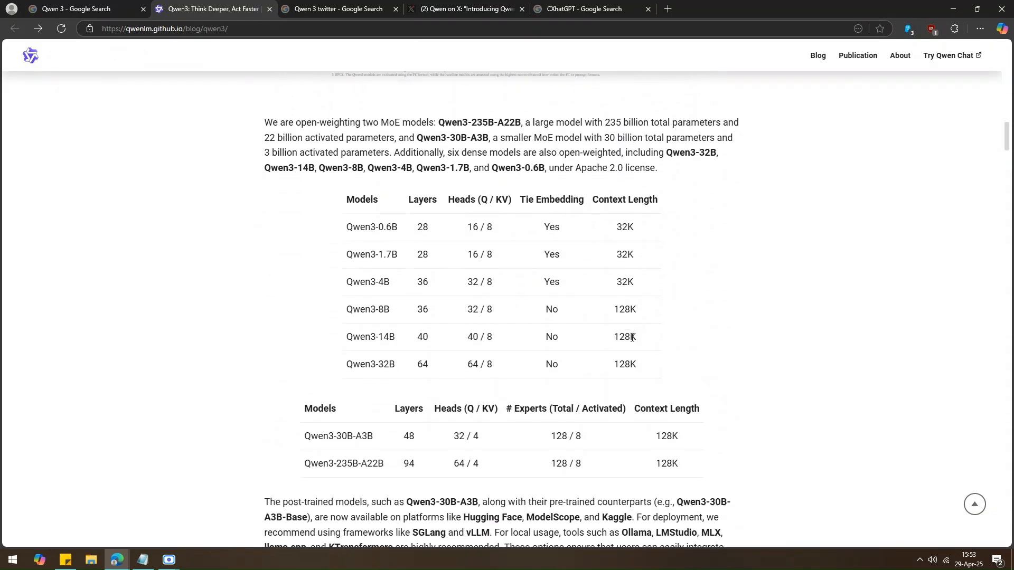
# Scroll from the model tables back down to the Multilingual Support language-family table.
pyautogui.scroll(-3)
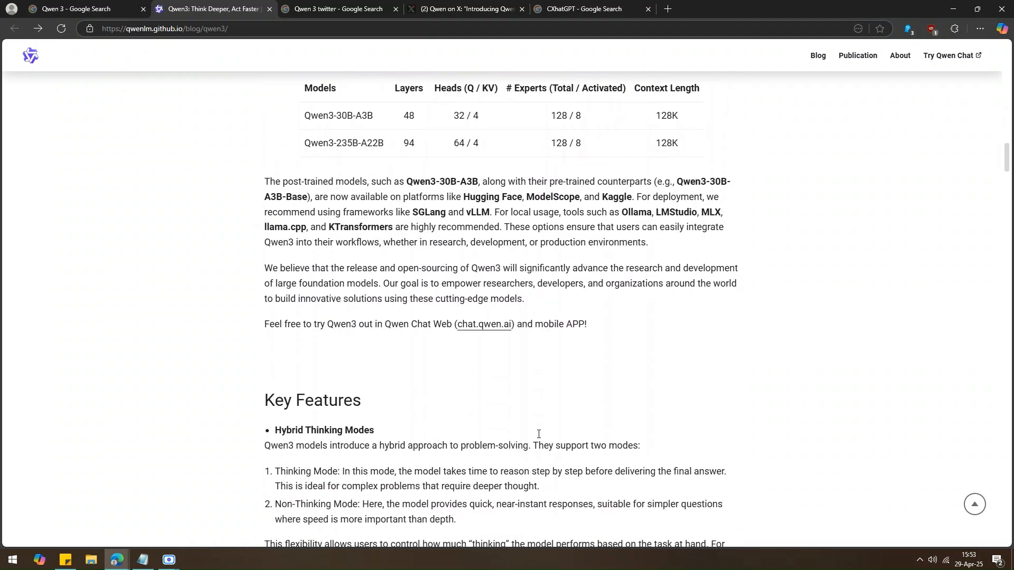
pyautogui.scroll(-3)
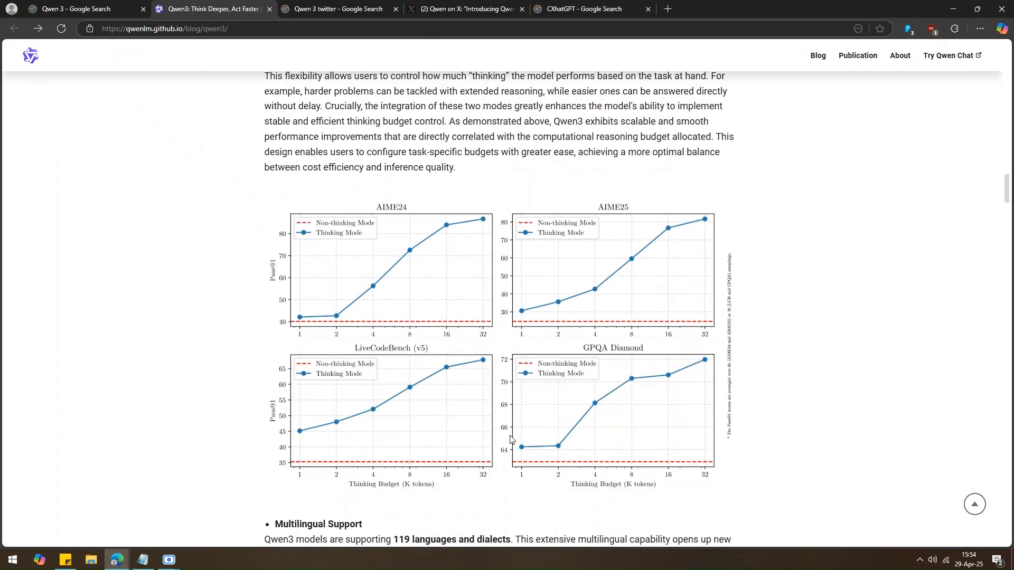
pyautogui.scroll(-3)
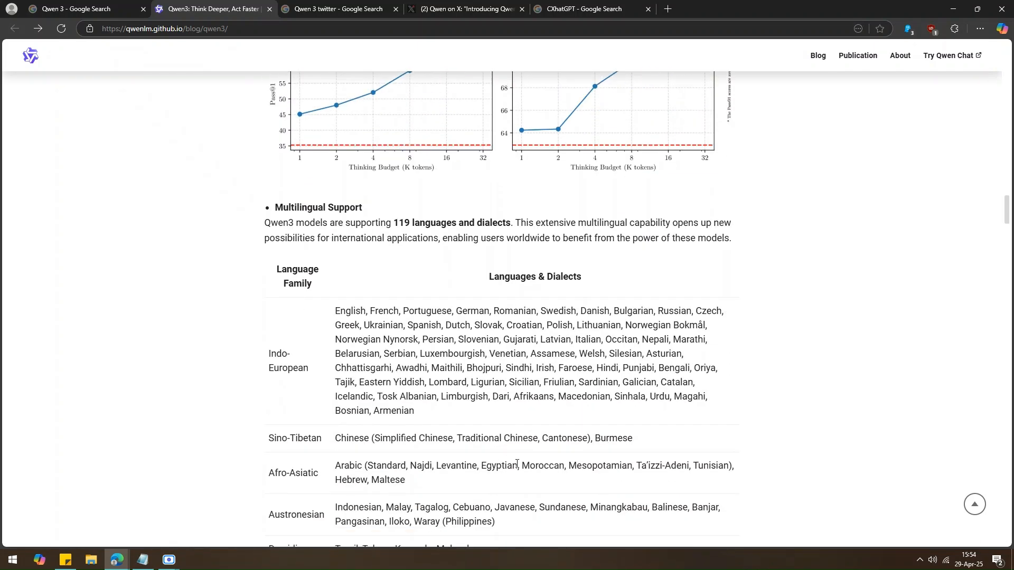